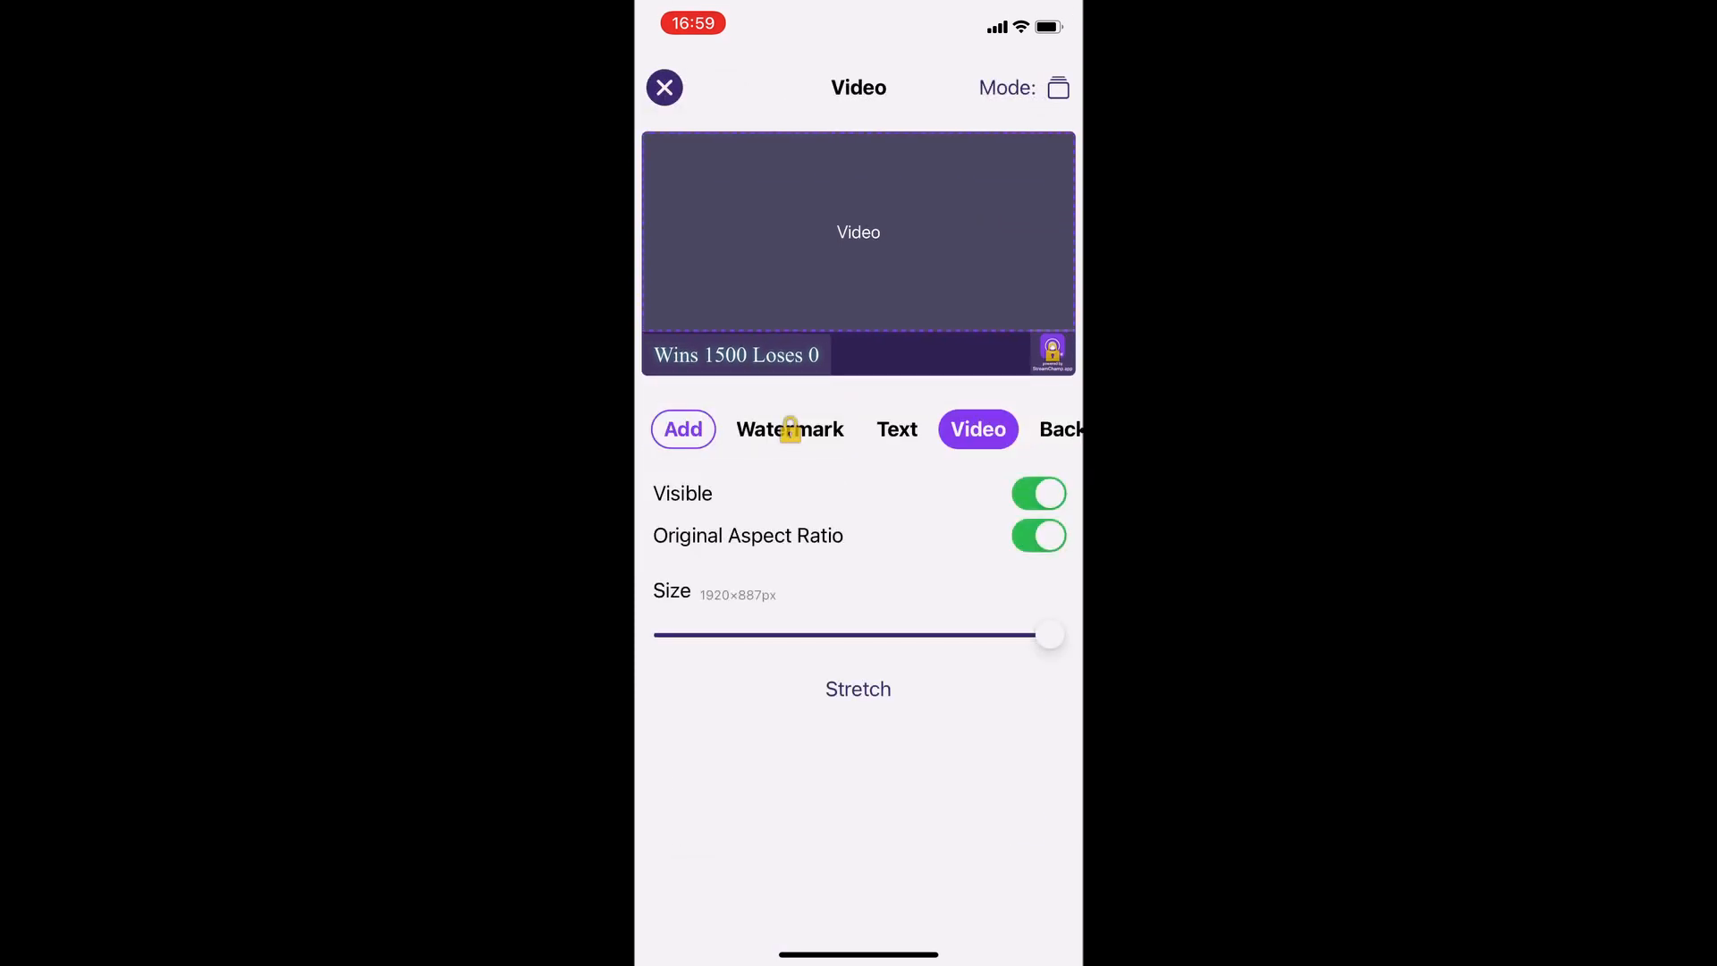
# Add a 320×240 webcam widget to the scene's top-left corner
pyautogui.click(683, 428)
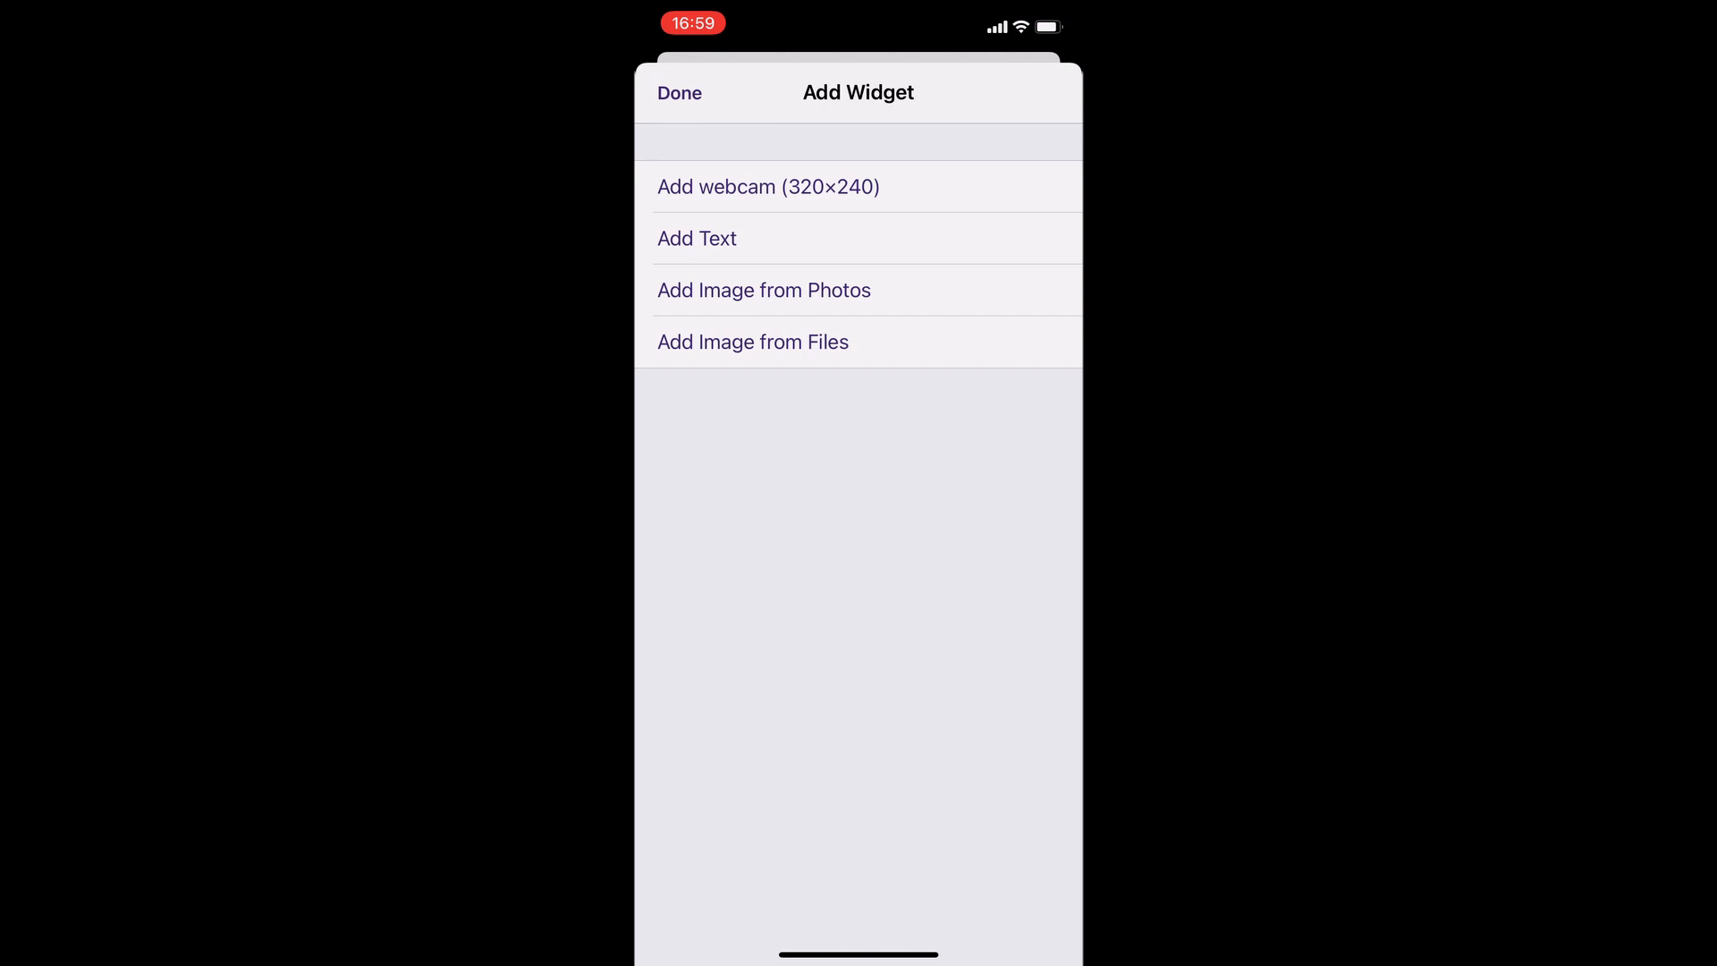
pyautogui.click(767, 186)
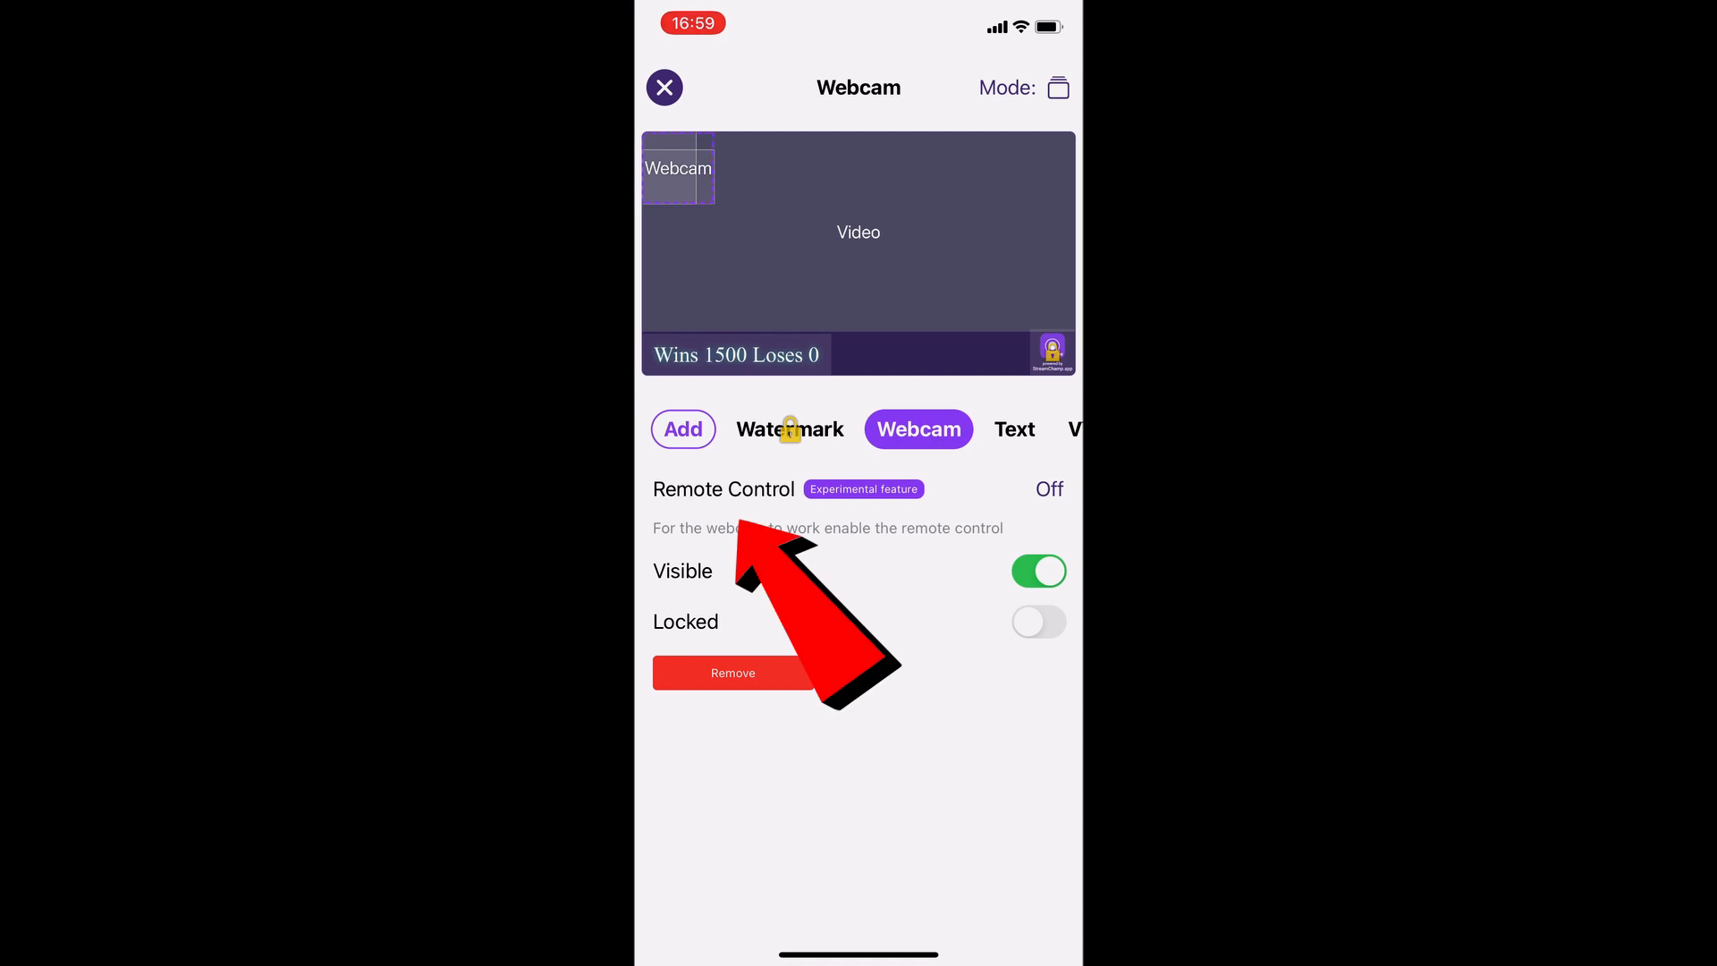
# Enable Remote Control and copy its pair code
pyautogui.click(723, 488)
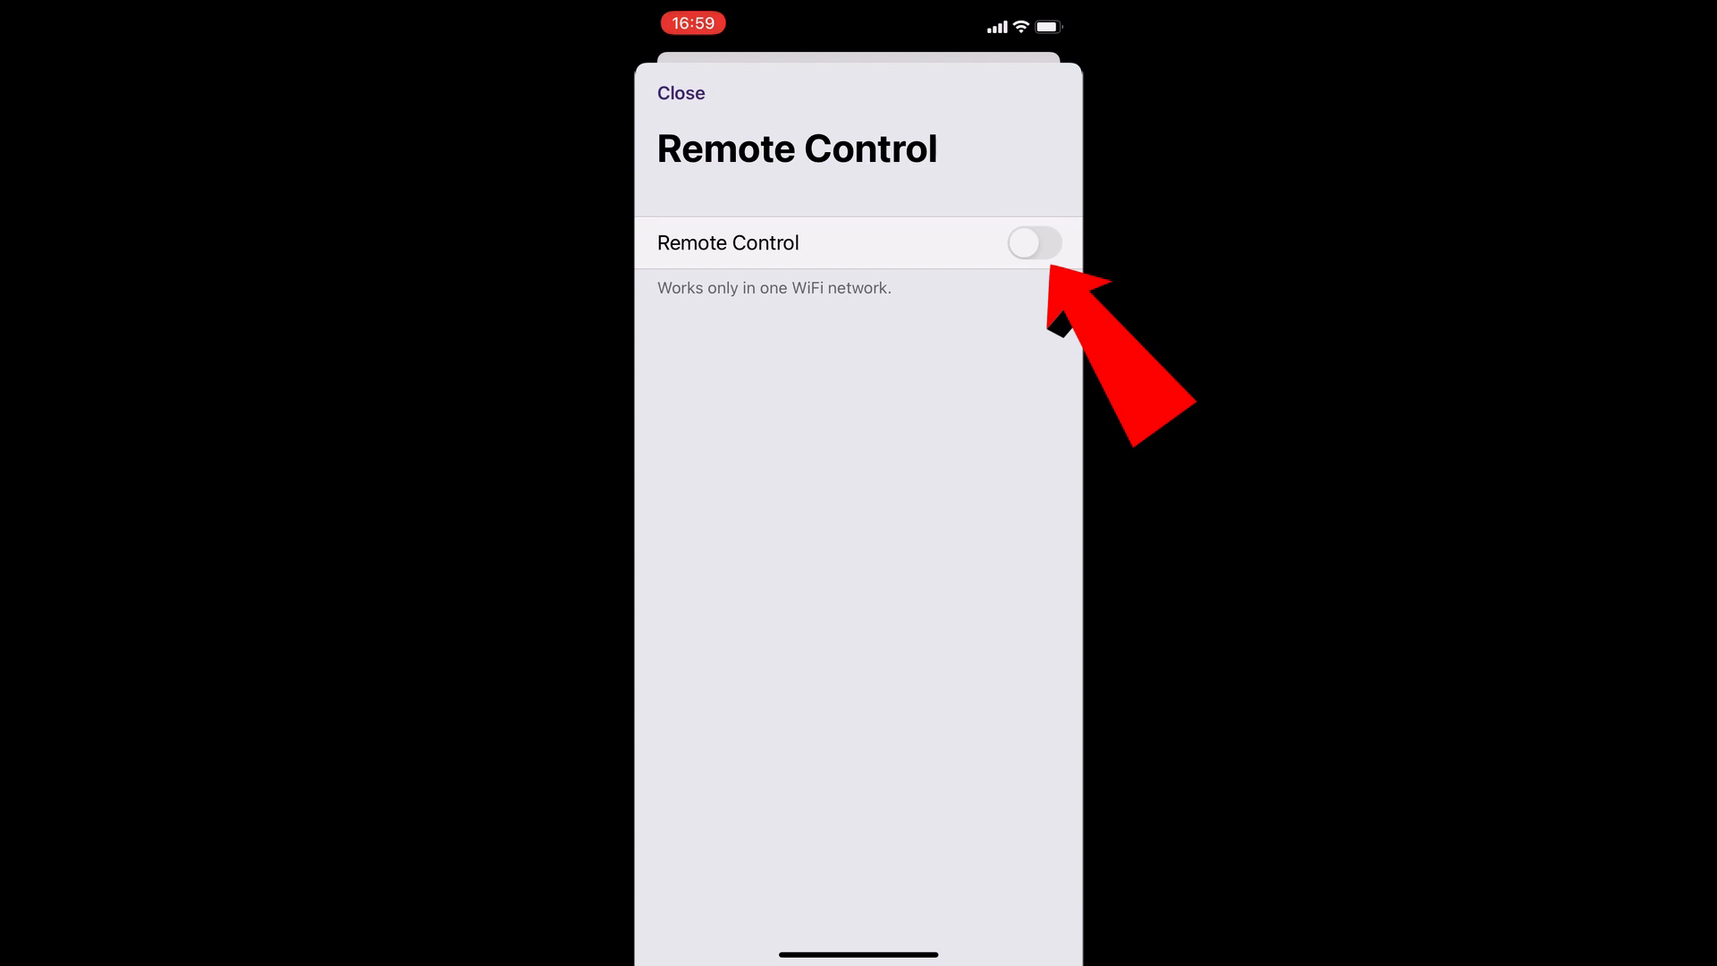
pyautogui.click(1031, 243)
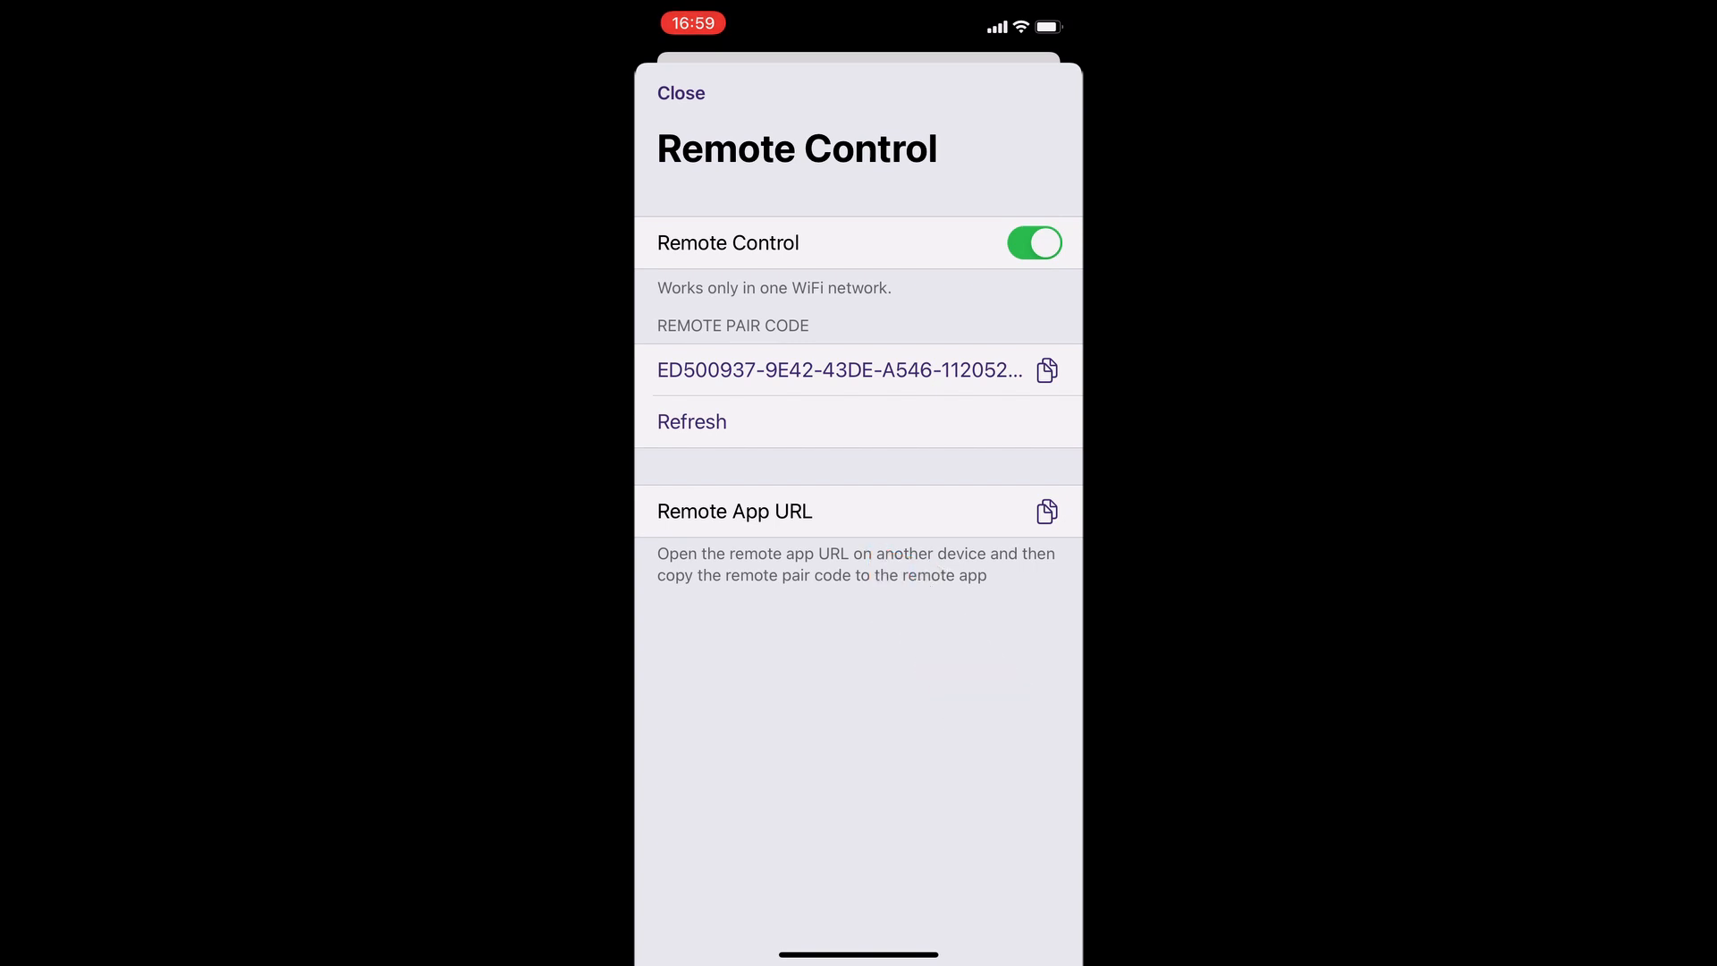
pyautogui.click(1045, 511)
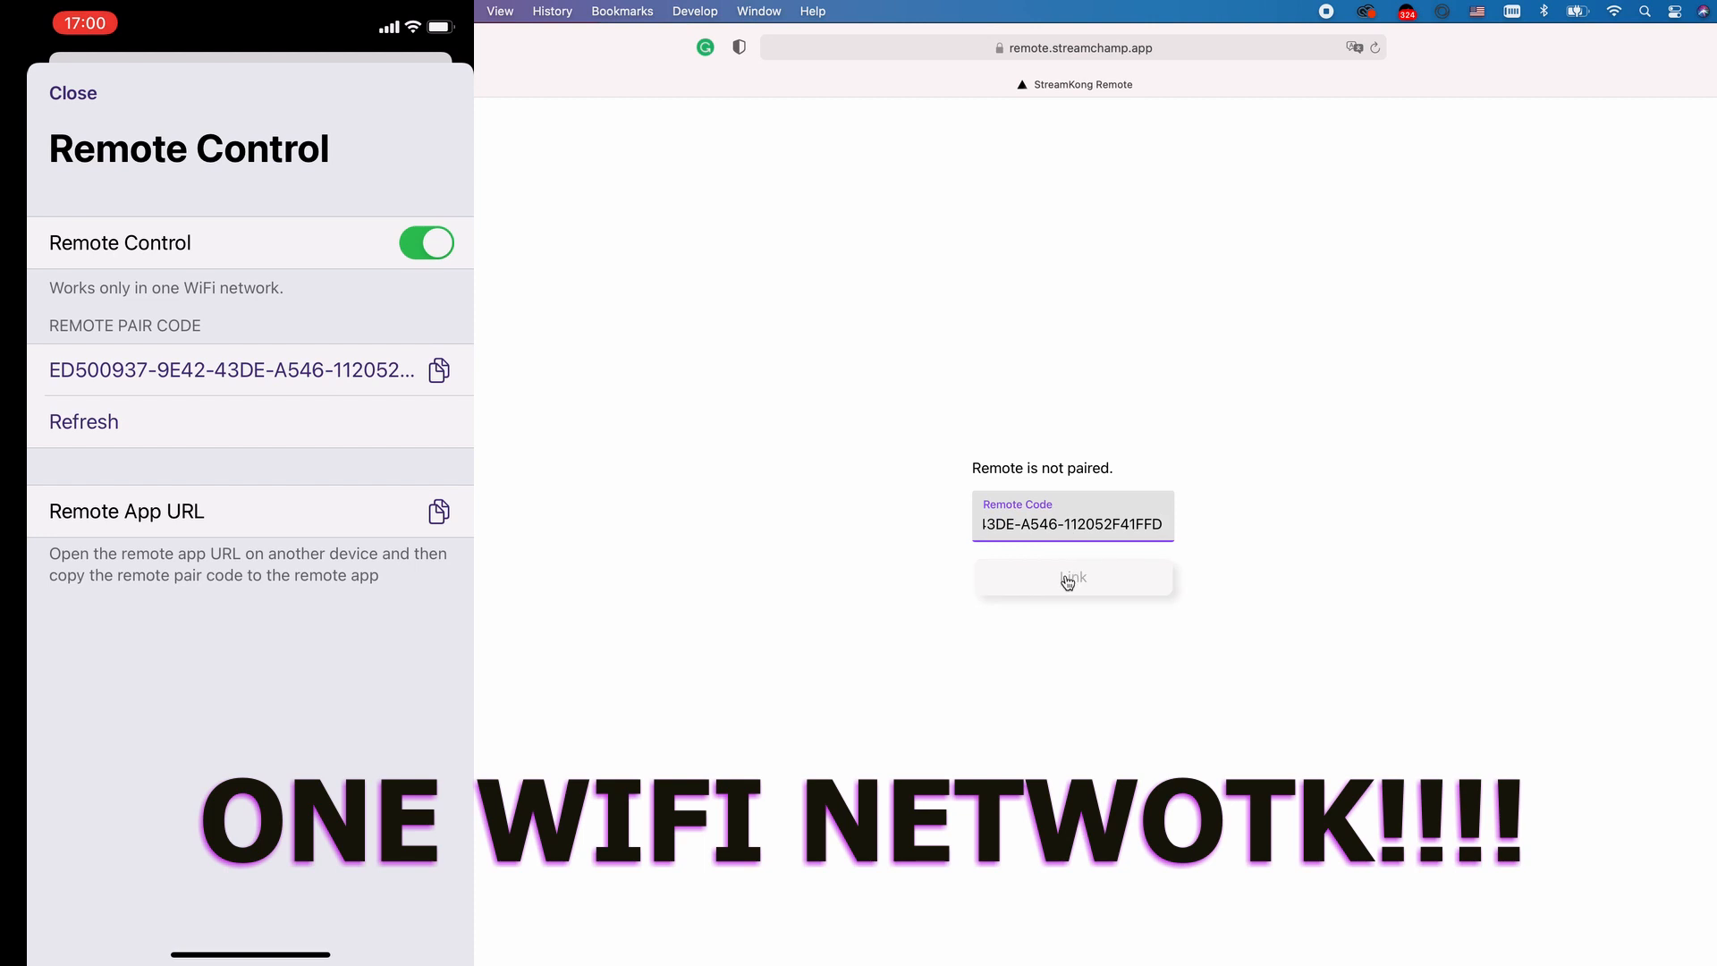
# Link the web remote at remote.streamchamp.app using the pasted pair code
pyautogui.click(1072, 579)
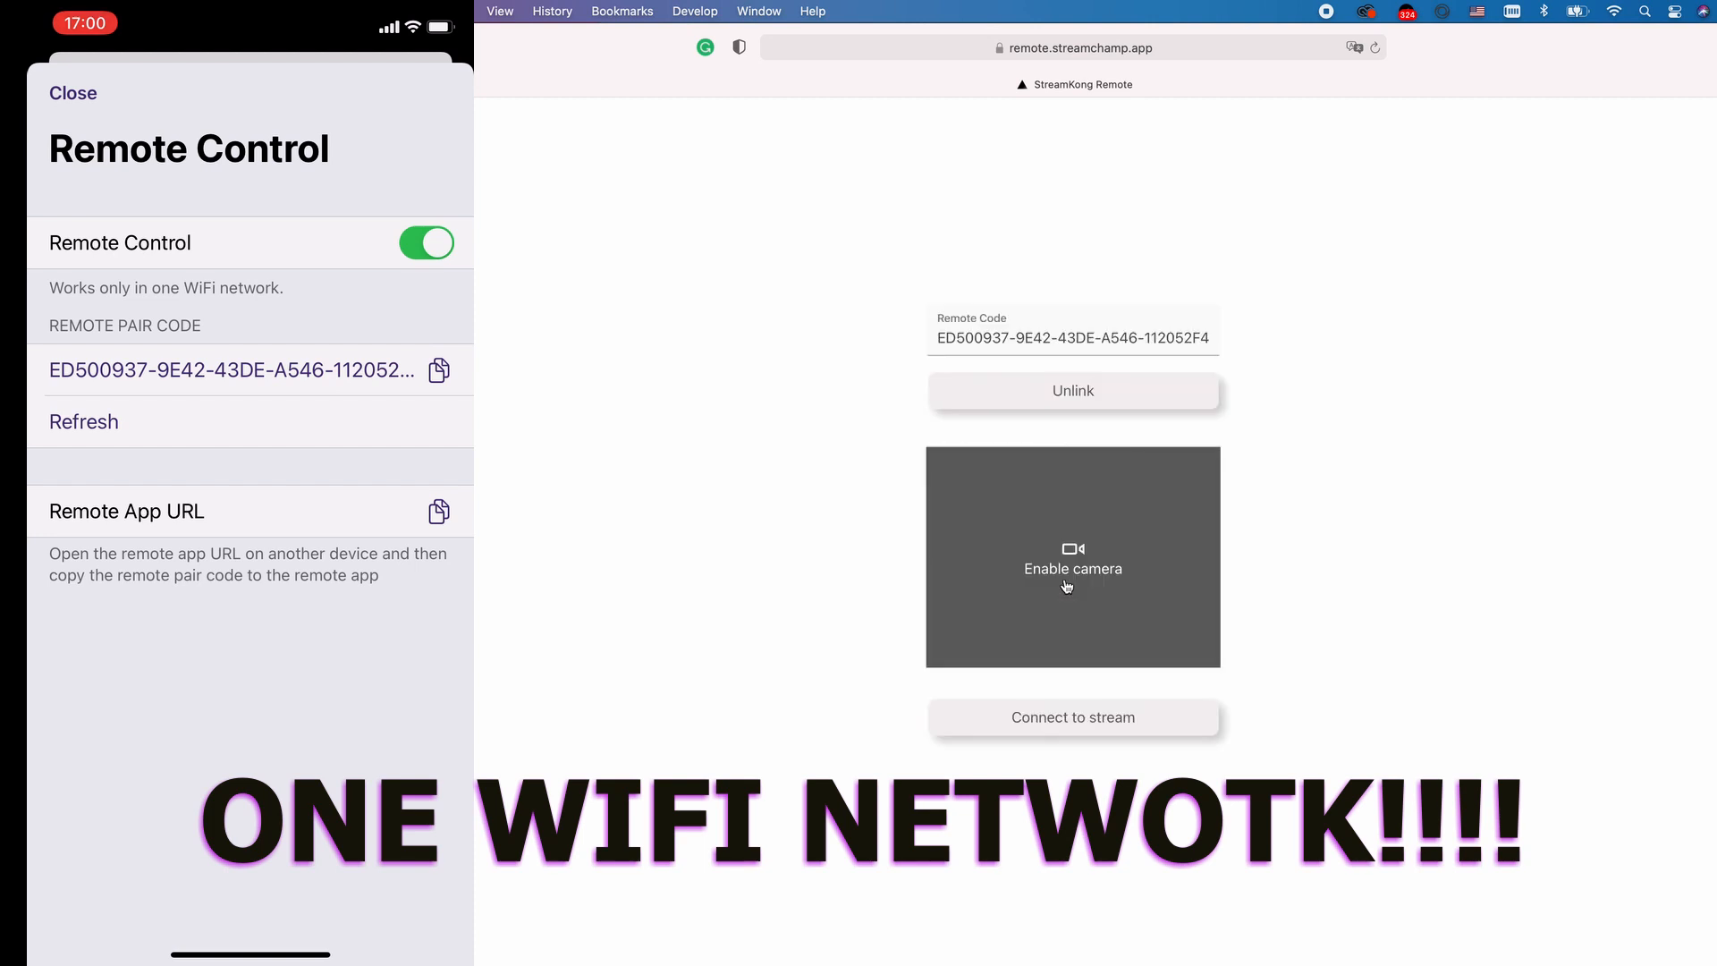
pyautogui.moveTo(1166, 589)
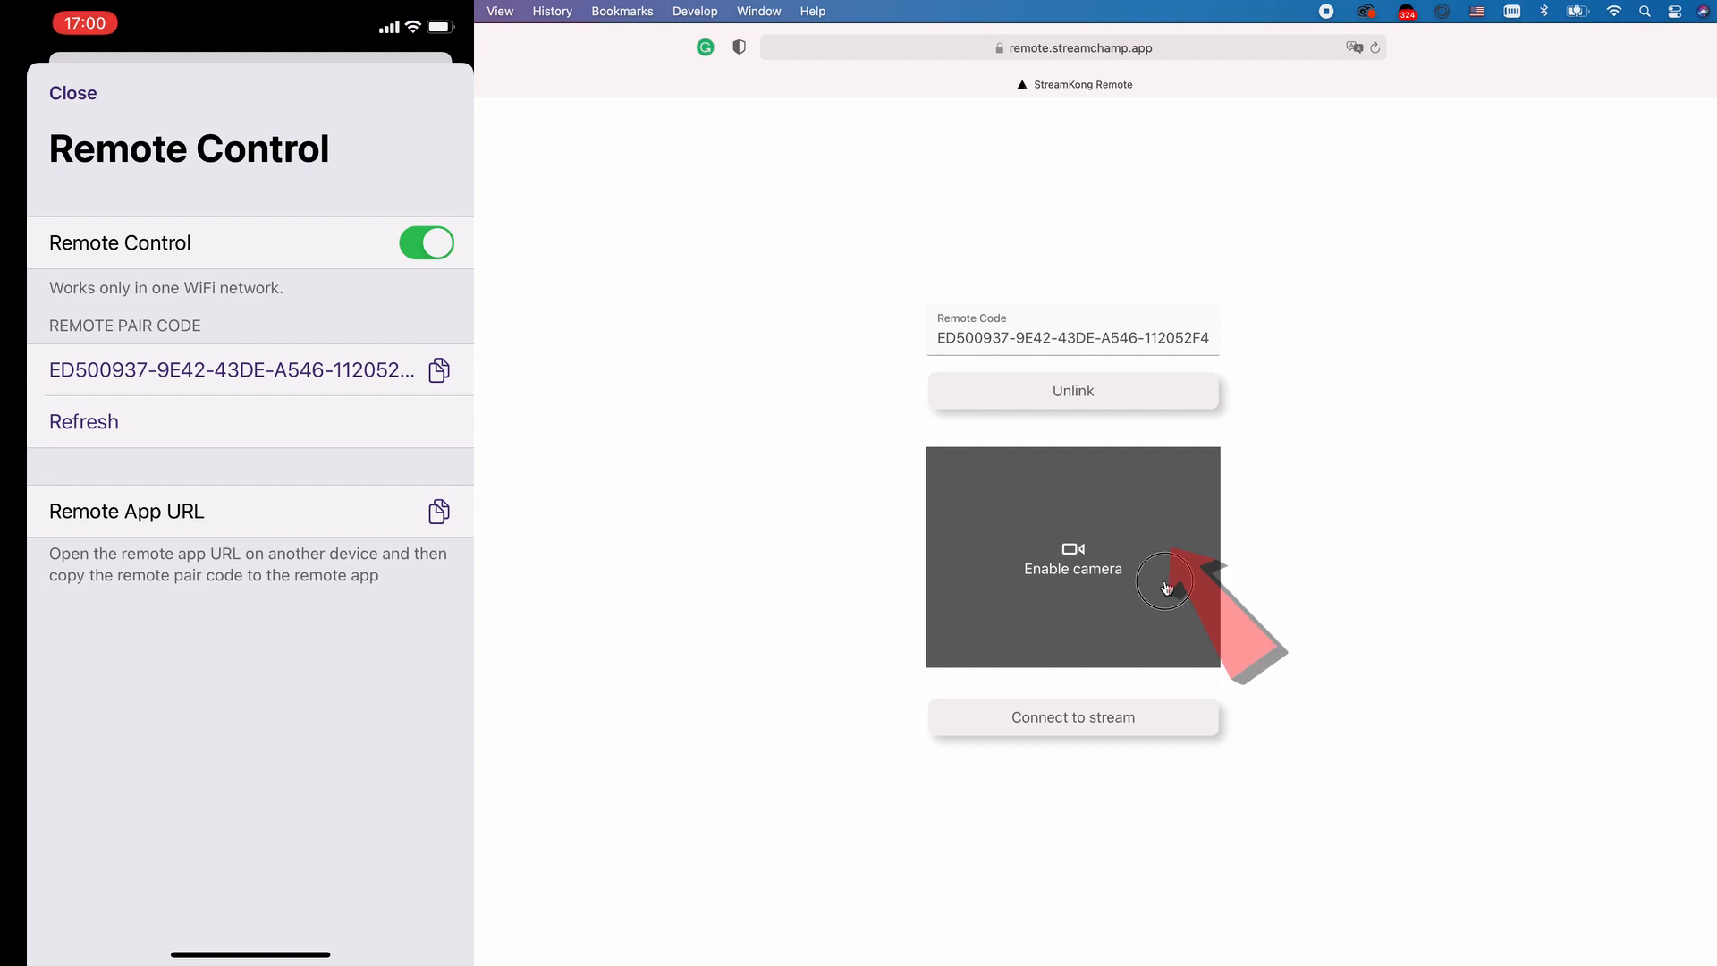
# Enable the camera and allow Safari camera access for the live facecam preview
pyautogui.click(1072, 560)
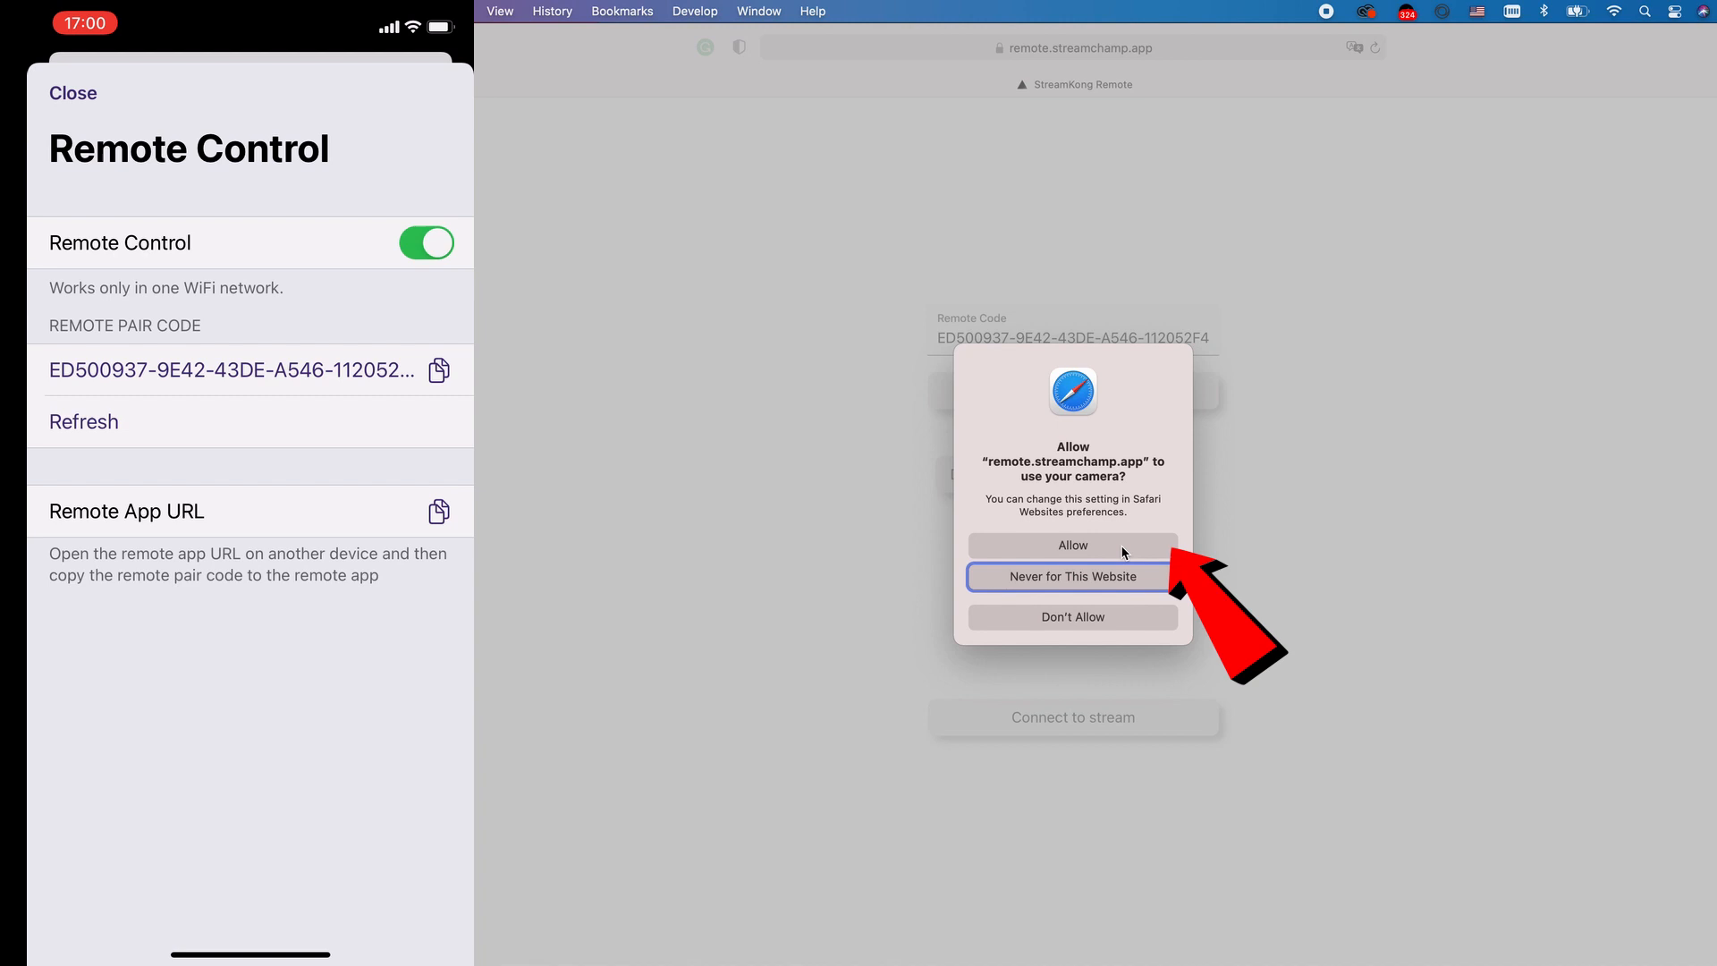
pyautogui.click(1073, 546)
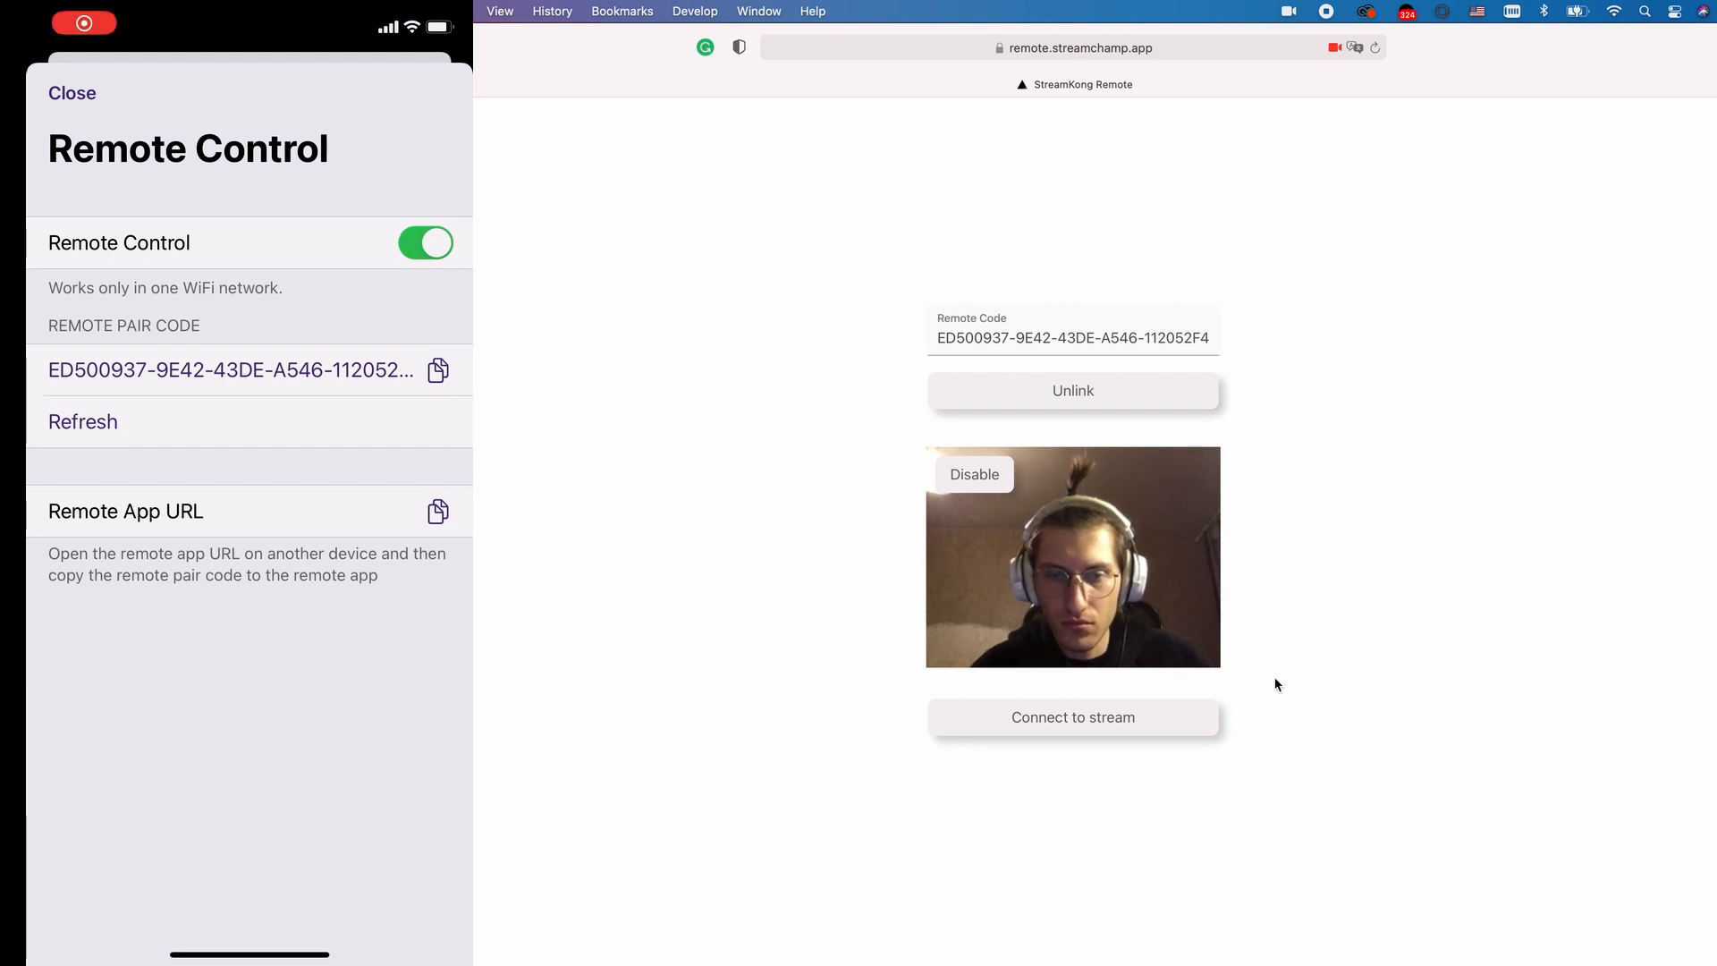
pyautogui.click(1073, 717)
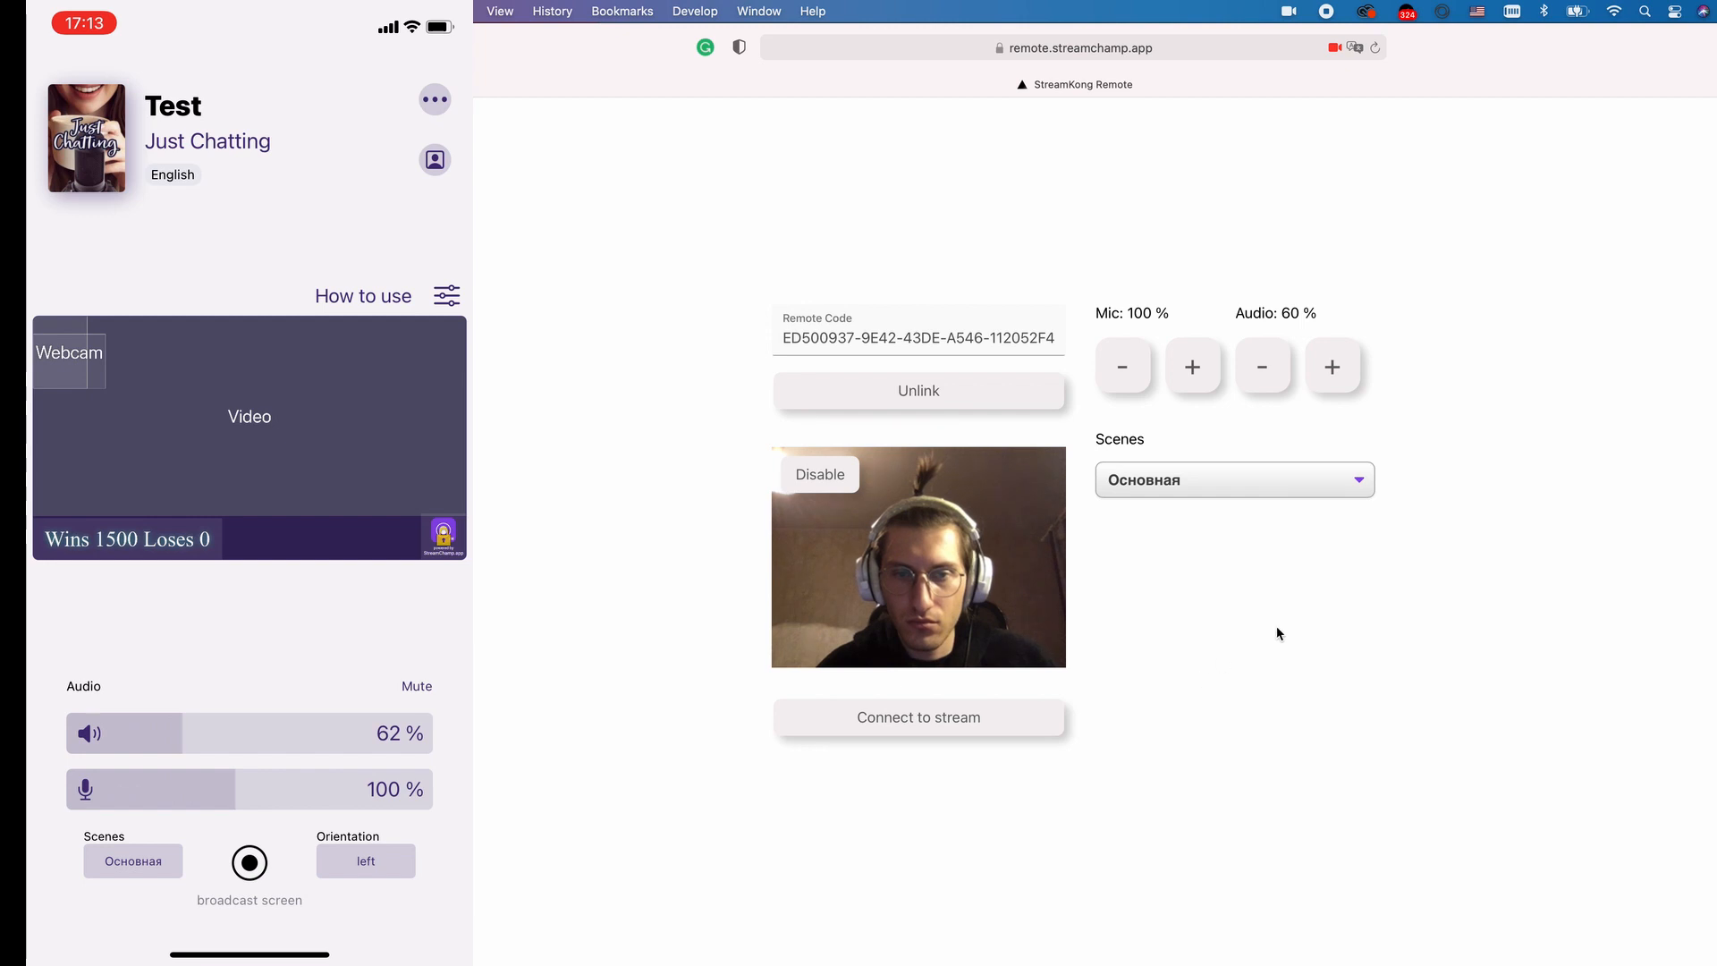
pyautogui.moveTo(1370, 519)
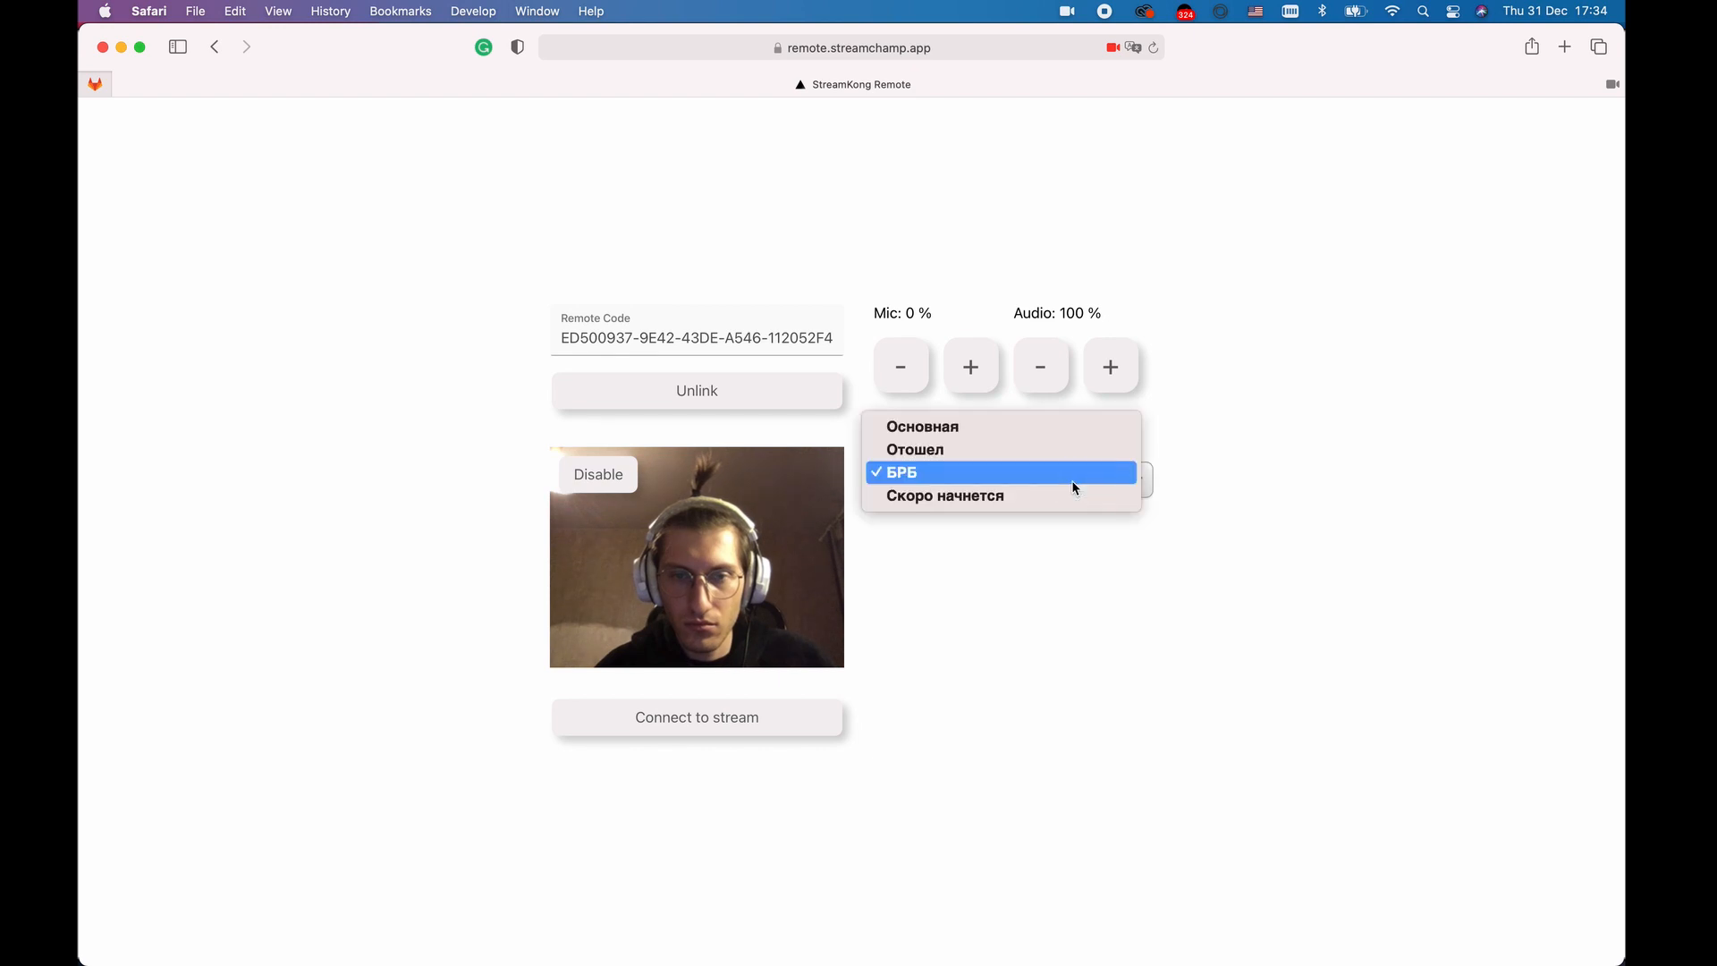
# Select the Основная scene and raise the mic volume to 250%
pyautogui.click(898, 472)
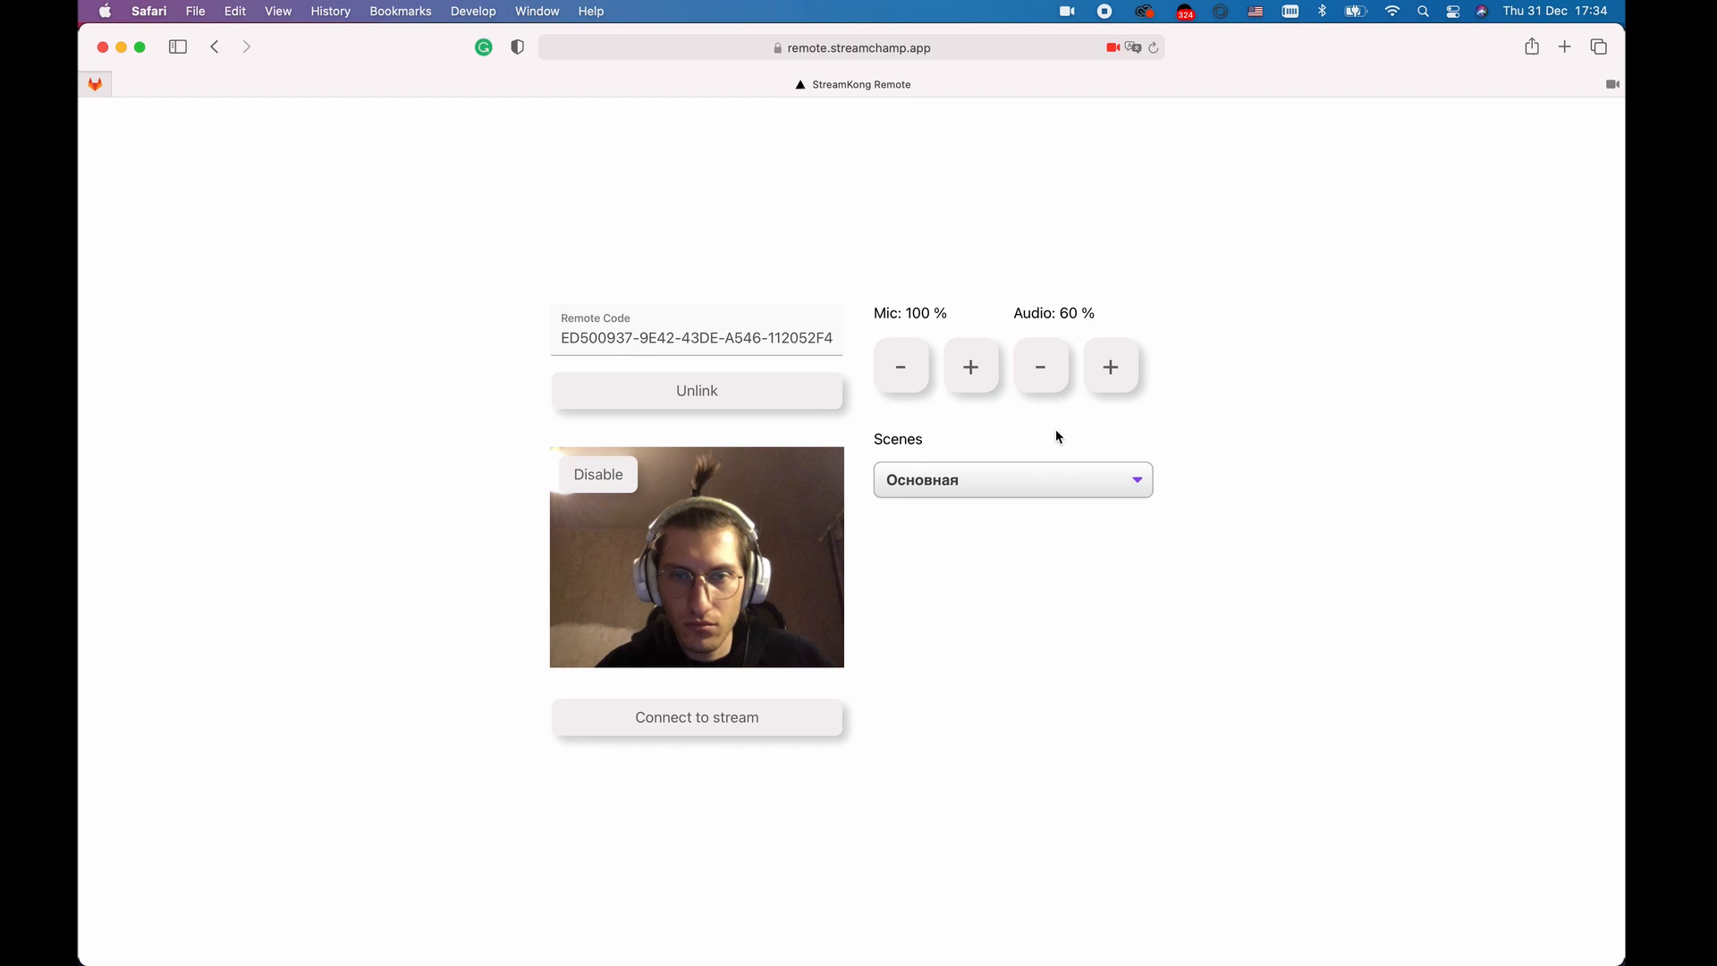
pyautogui.click(970, 367)
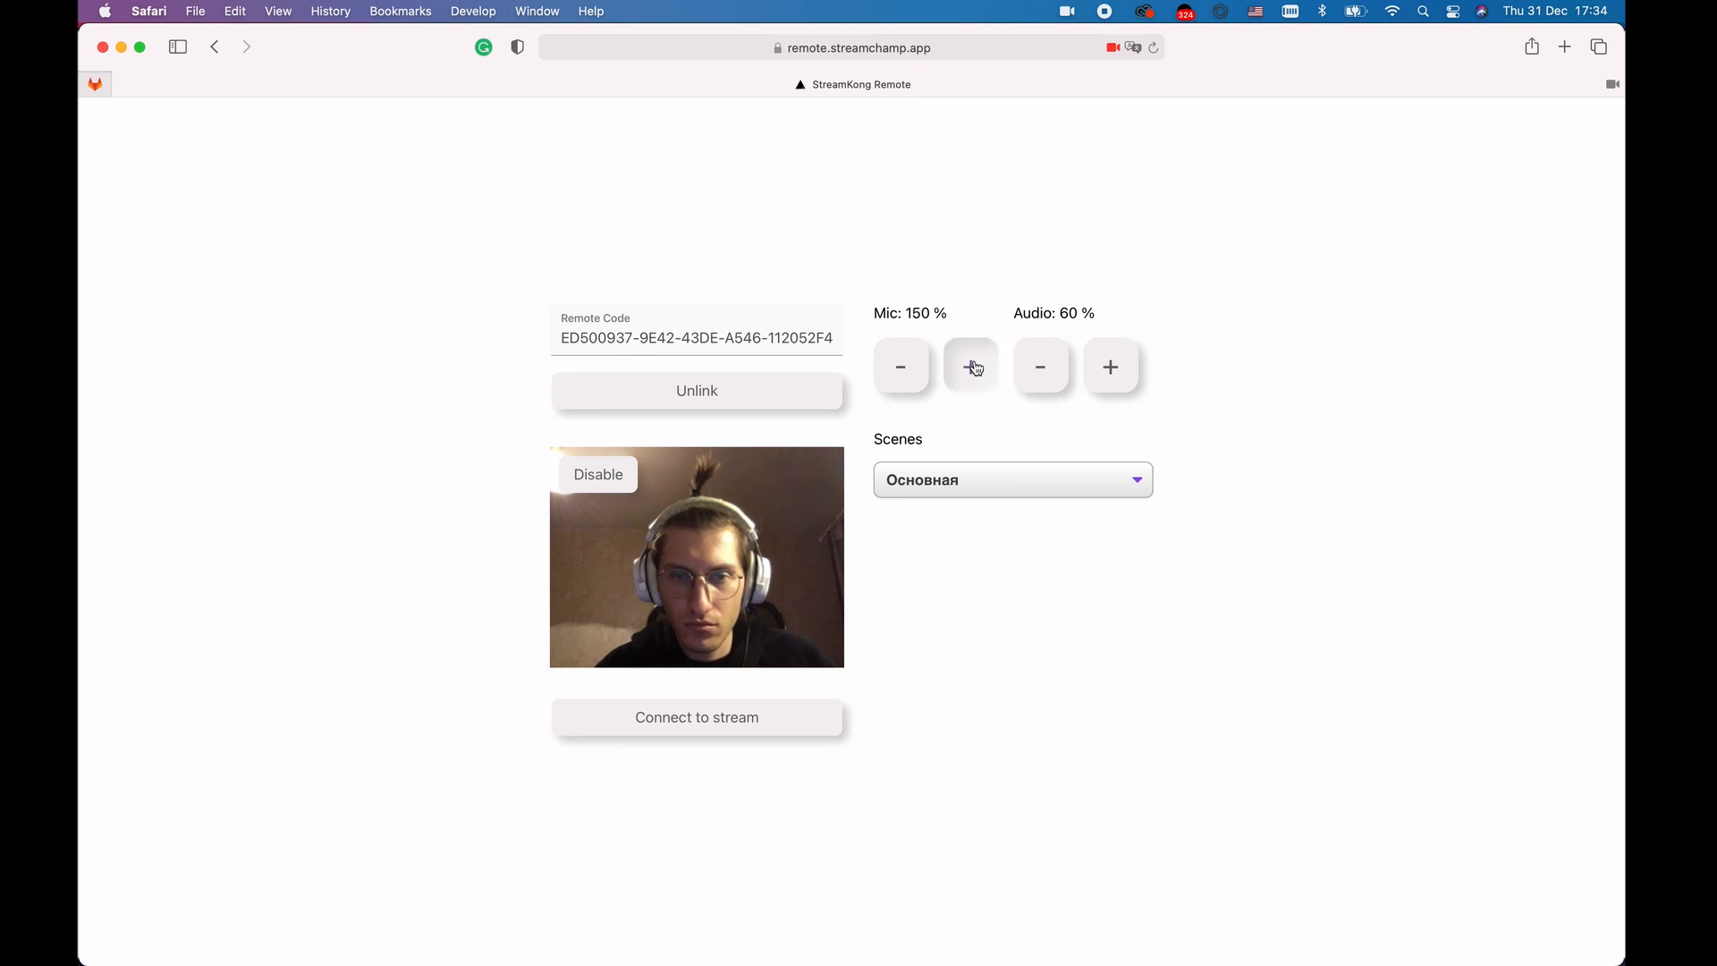
pyautogui.click(971, 366)
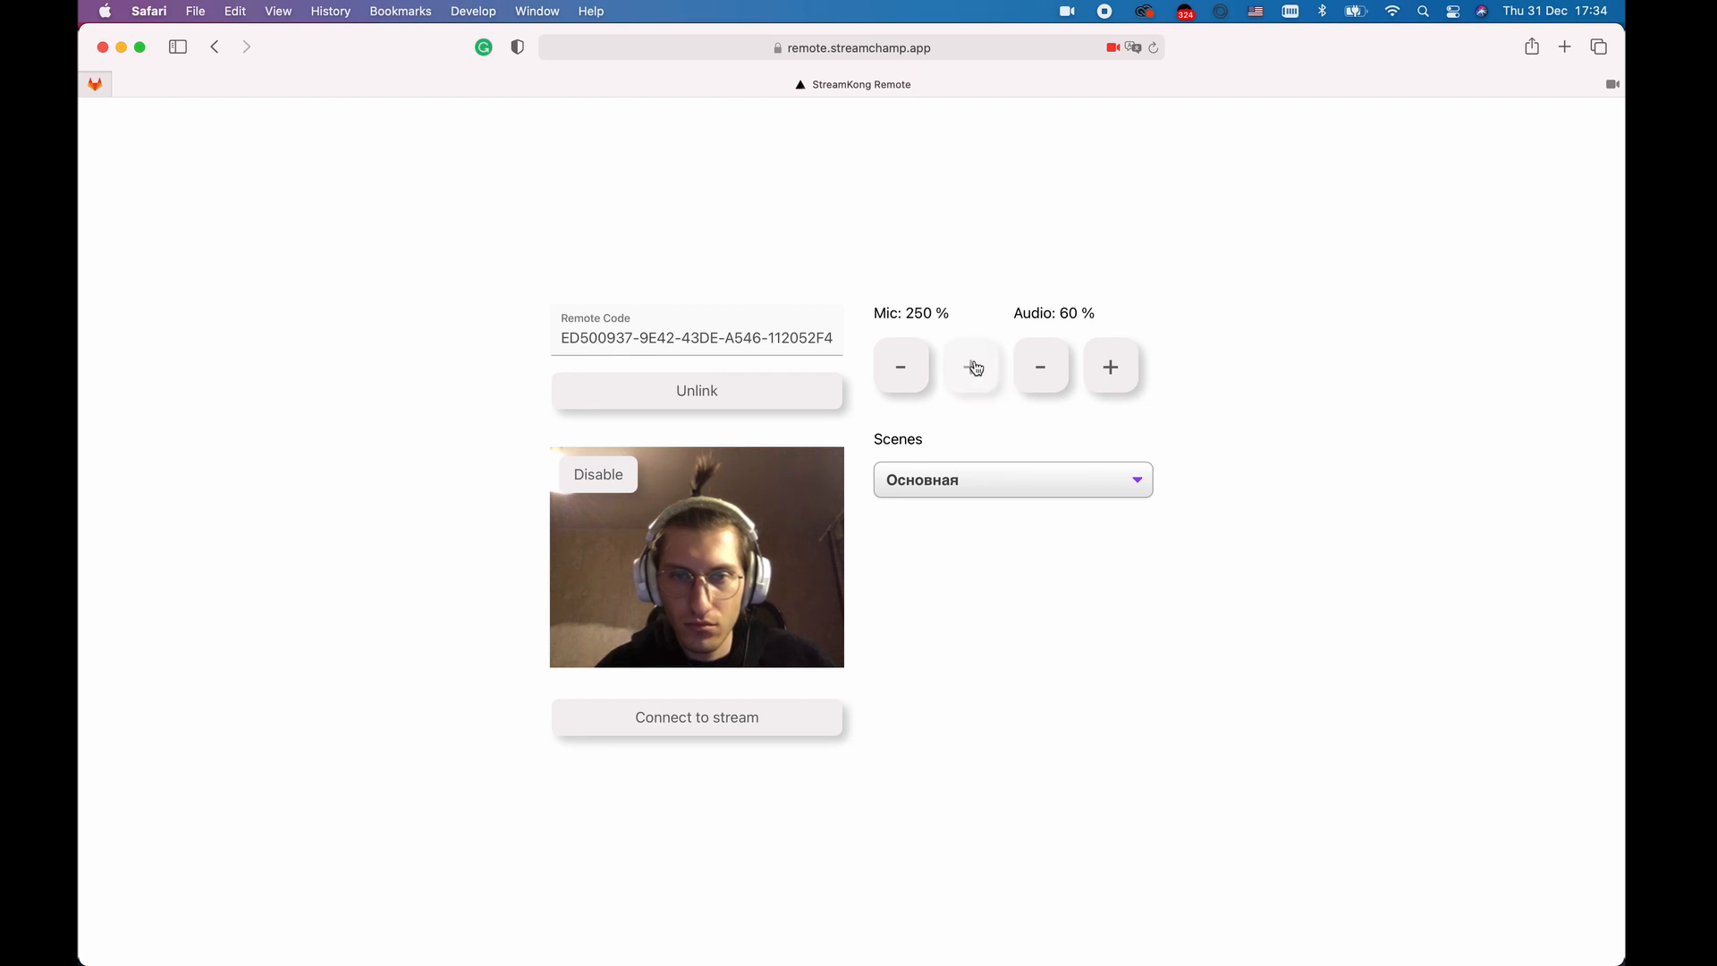